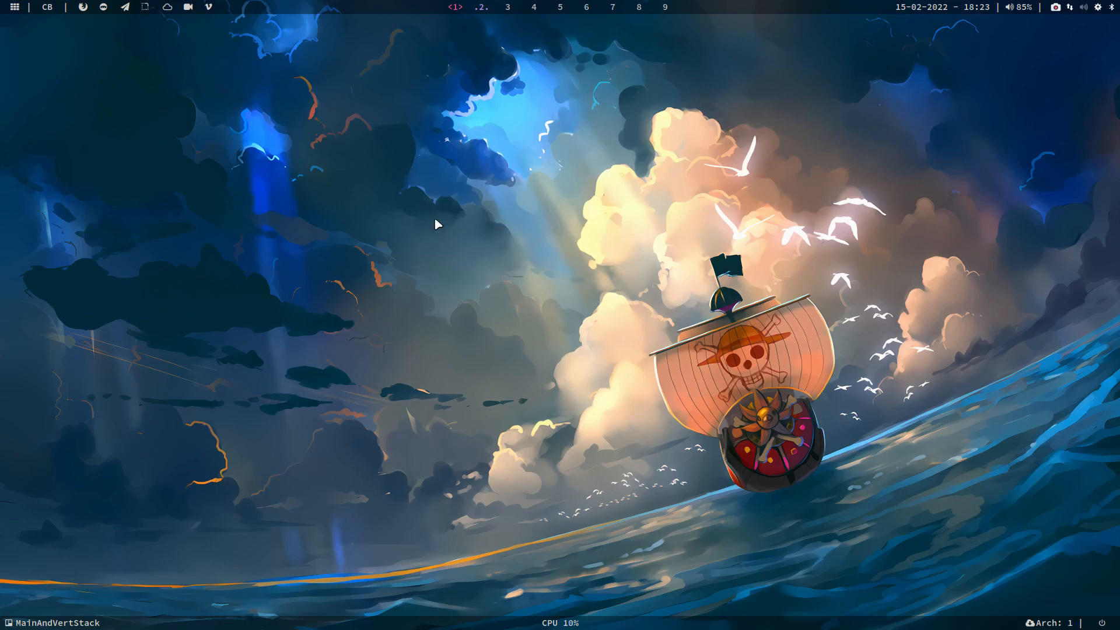
# Reinstall gdown with sudo pacman -S, then try man gdown and print gdown --help and -h
pyautogui.write('sudo')
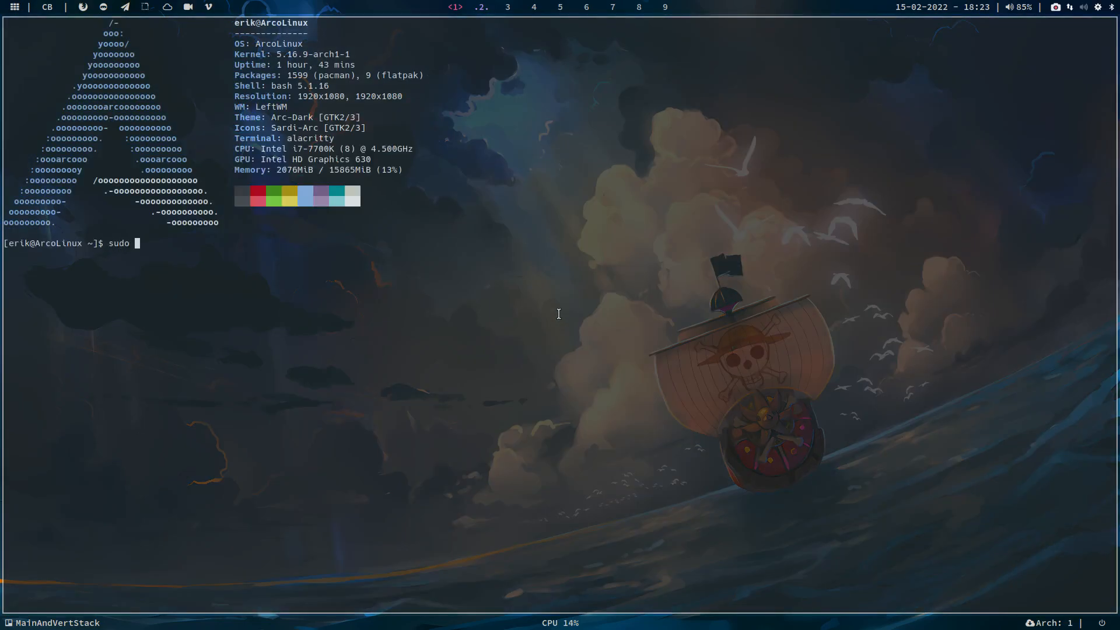
pyautogui.write('pacman -S gdown')
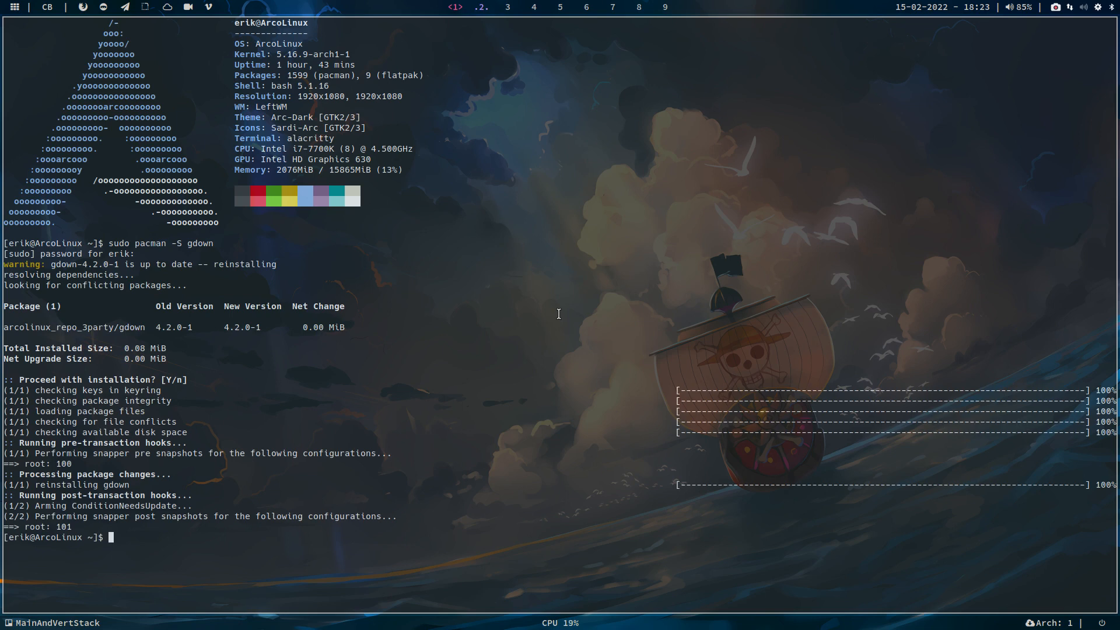
pyautogui.write('man gdown')
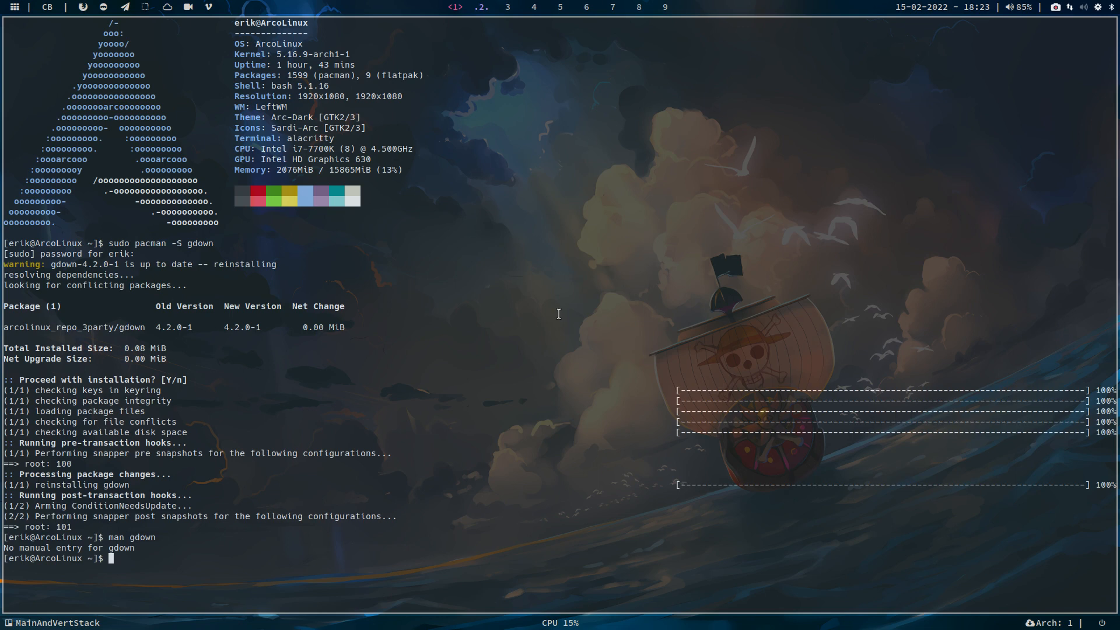
pyautogui.write('gdown --help')
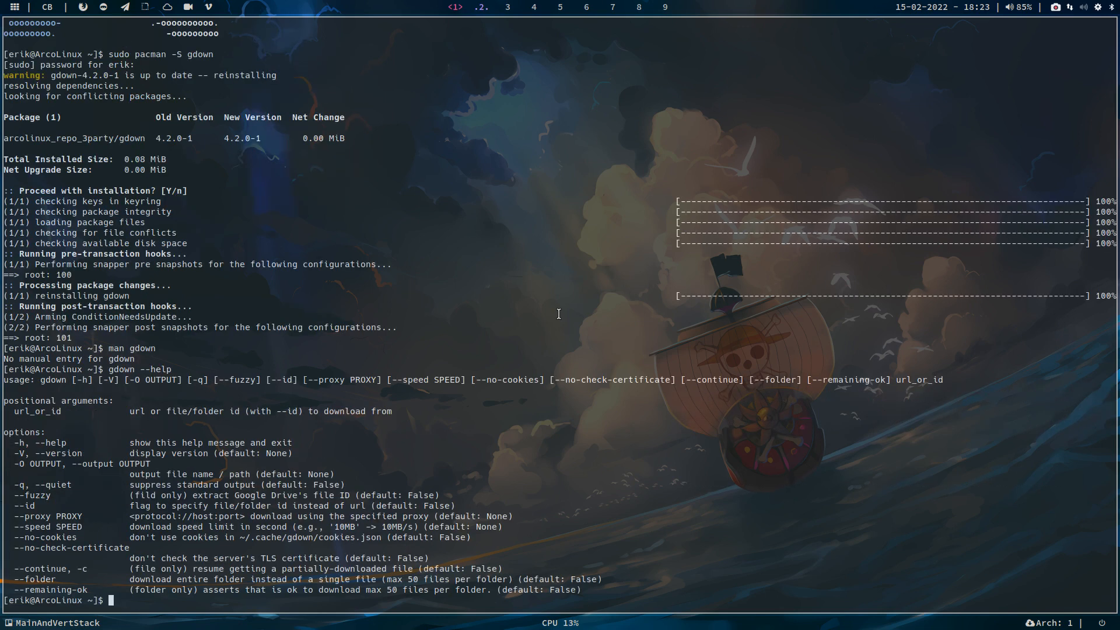
pyautogui.write('gdown -h')
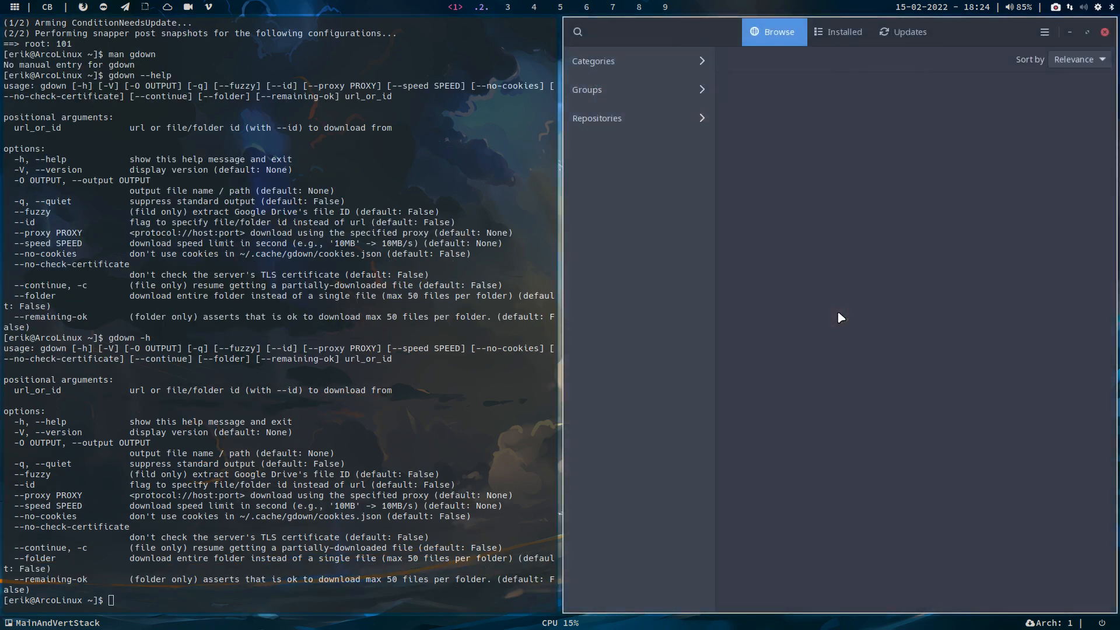
# Search Pamac for gdown and follow its github.com/wkentaro/gdown project link
pyautogui.write('gd')
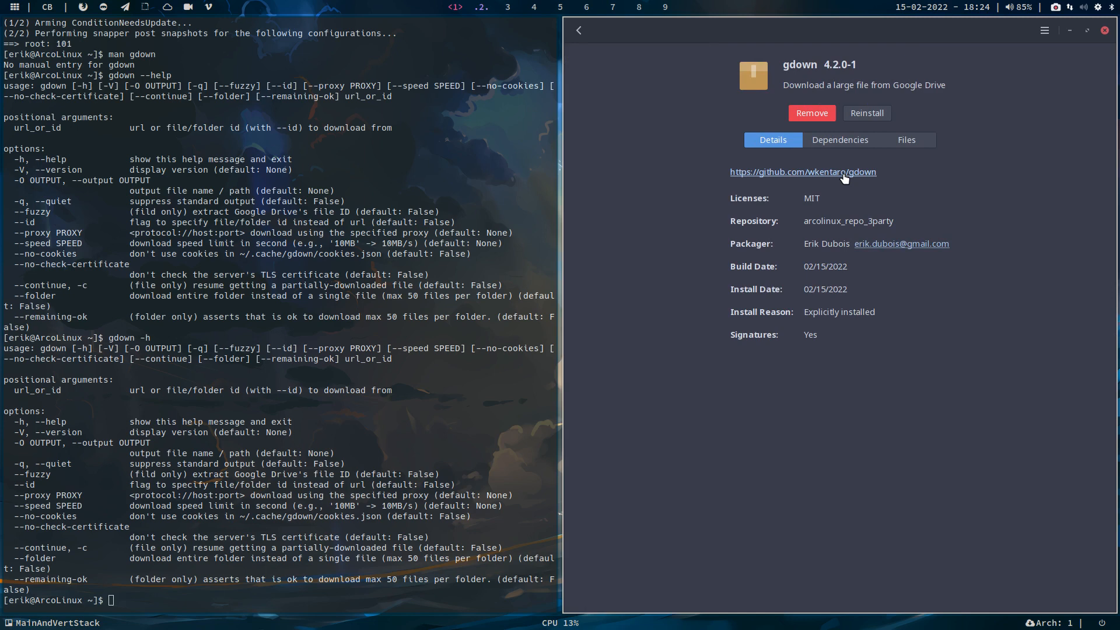
pyautogui.click(802, 171)
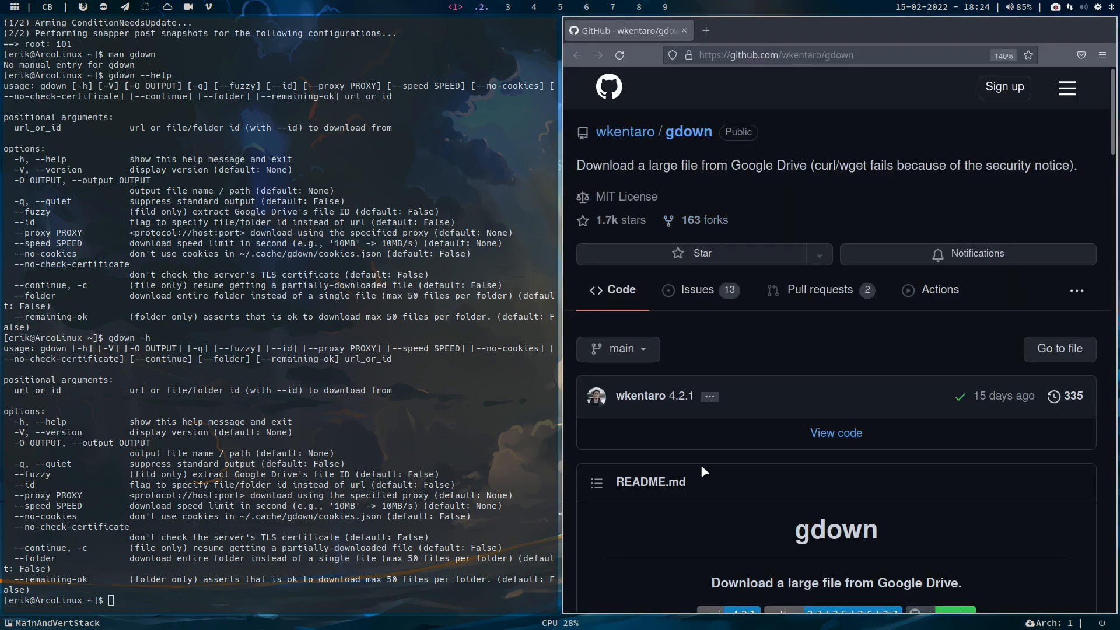
# Scroll the gdown README to its command-line and Python download examples
pyautogui.scroll(-3)
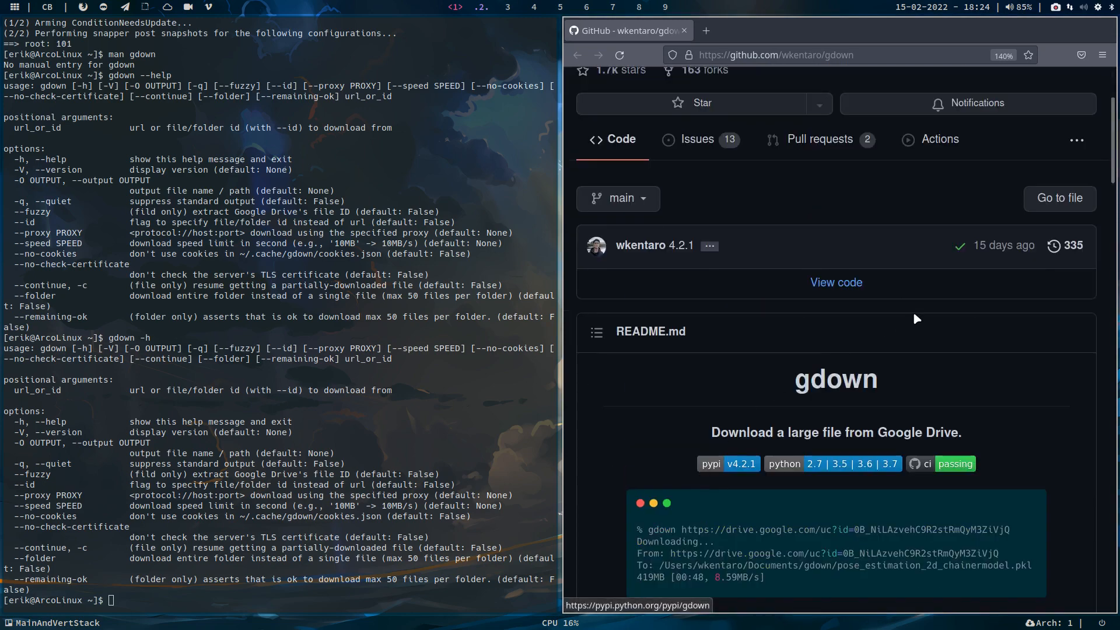
pyautogui.moveTo(940, 432)
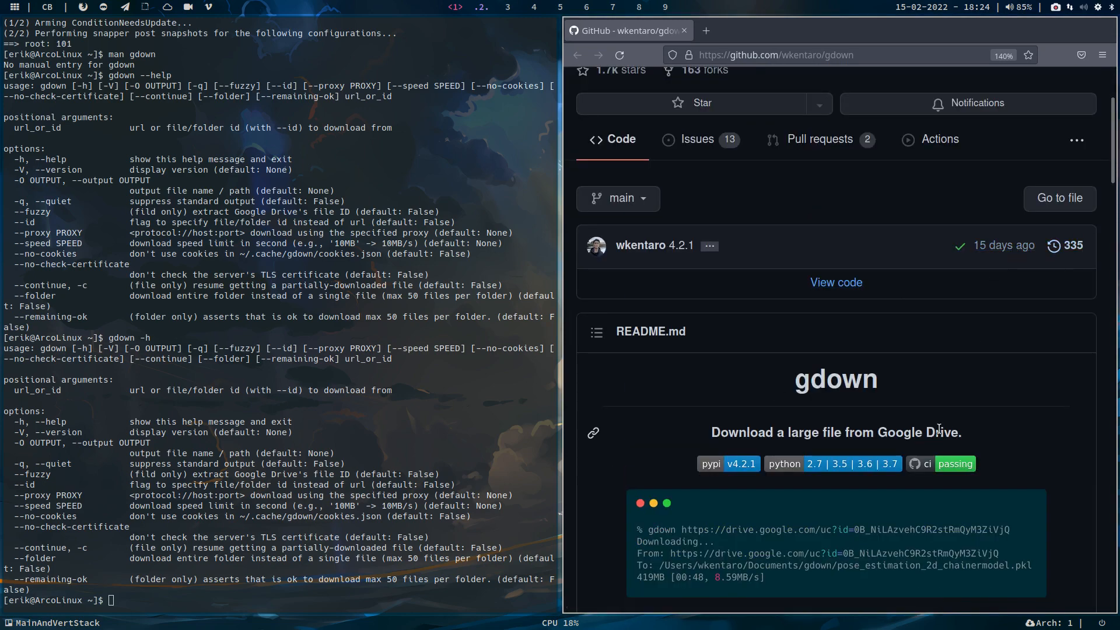
pyautogui.scroll(-3)
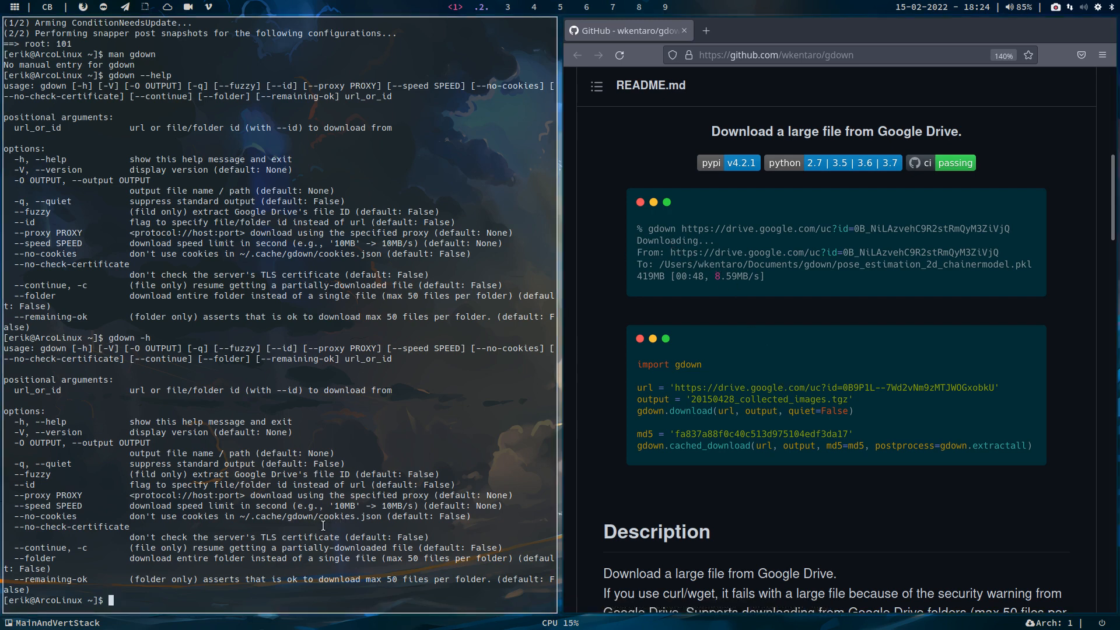
pyautogui.write('go')
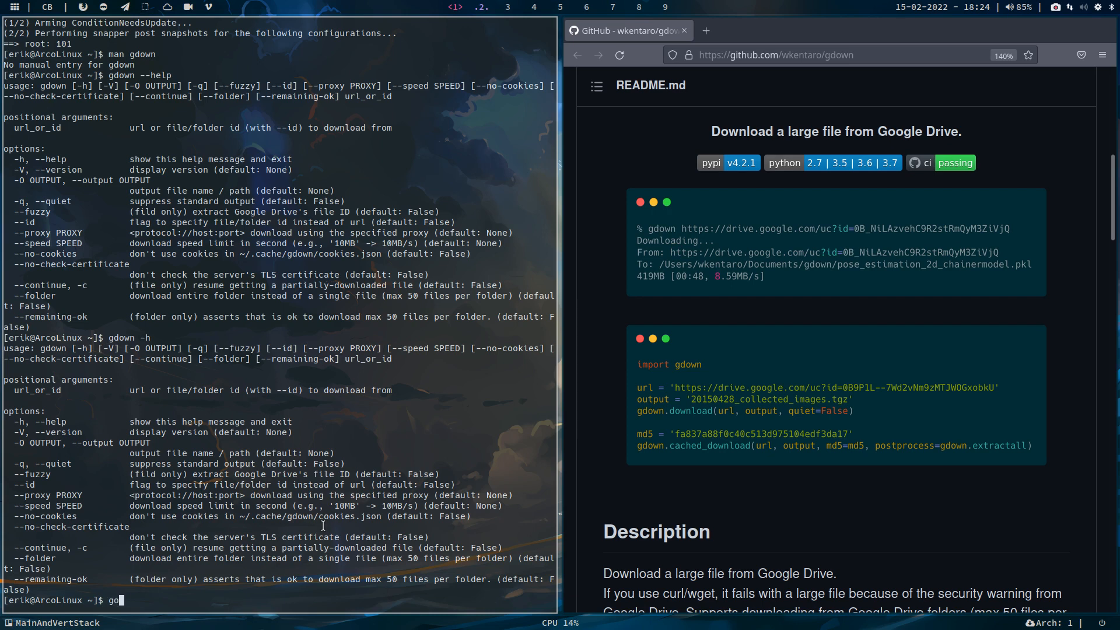
pyautogui.press('BackSpace')
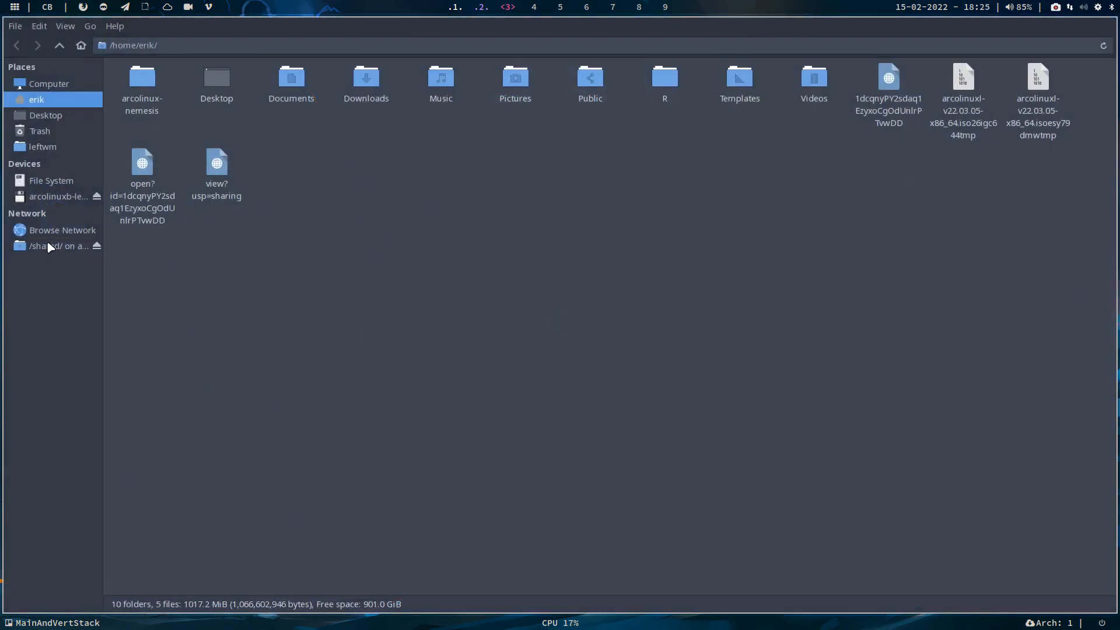
# Open the shared test file in Sublime Text and copy its line 5 uc?id= Drive link
pyautogui.click(59, 245)
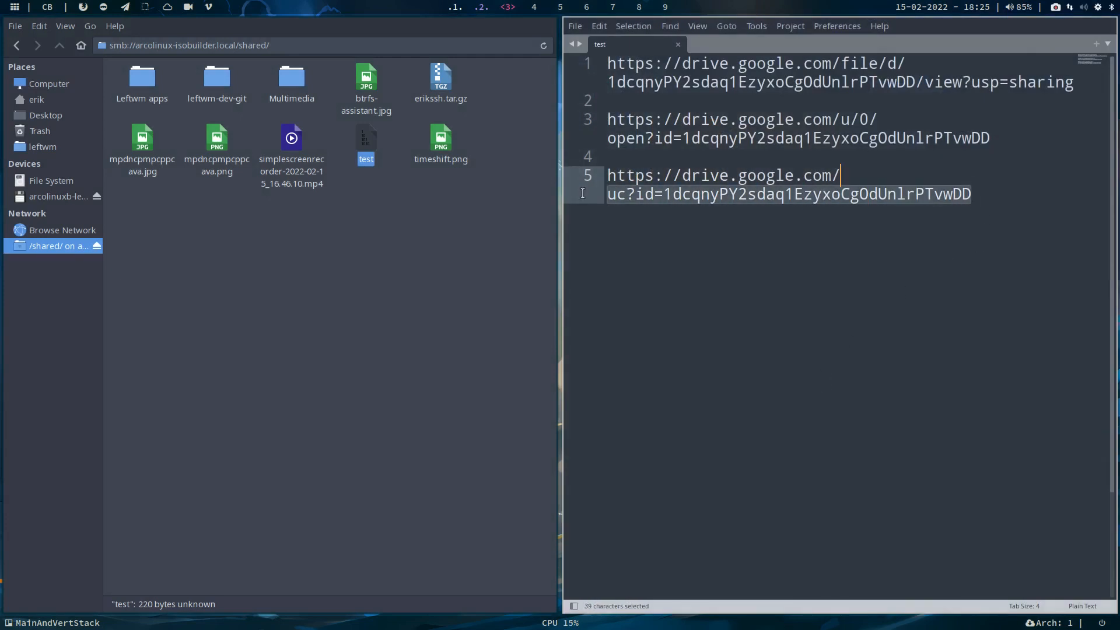
pyautogui.click(970, 194)
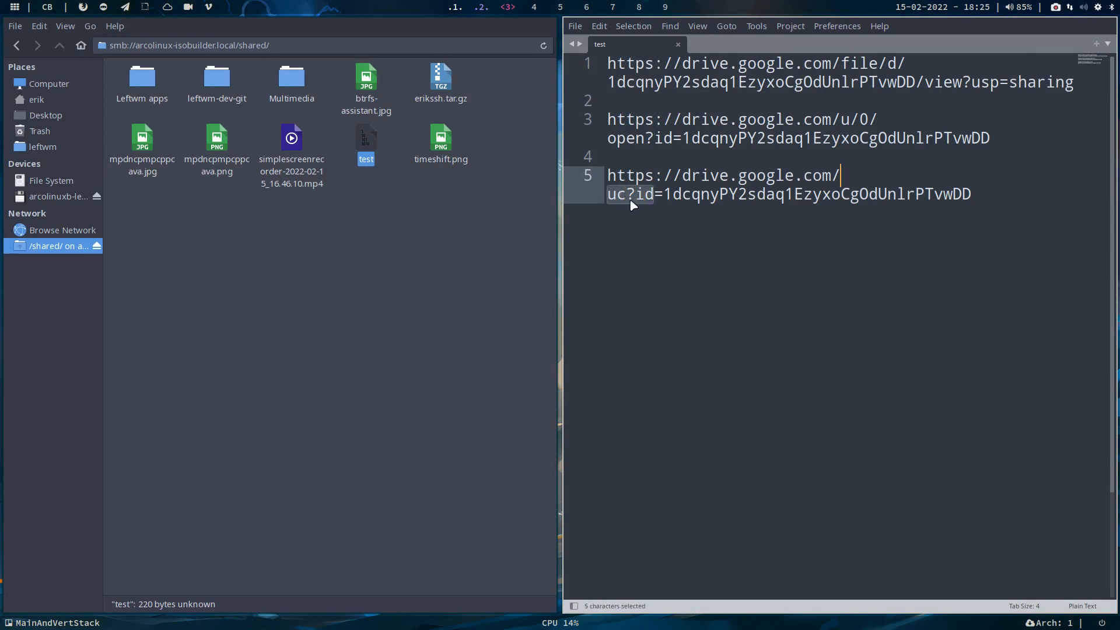
pyautogui.moveTo(611, 136)
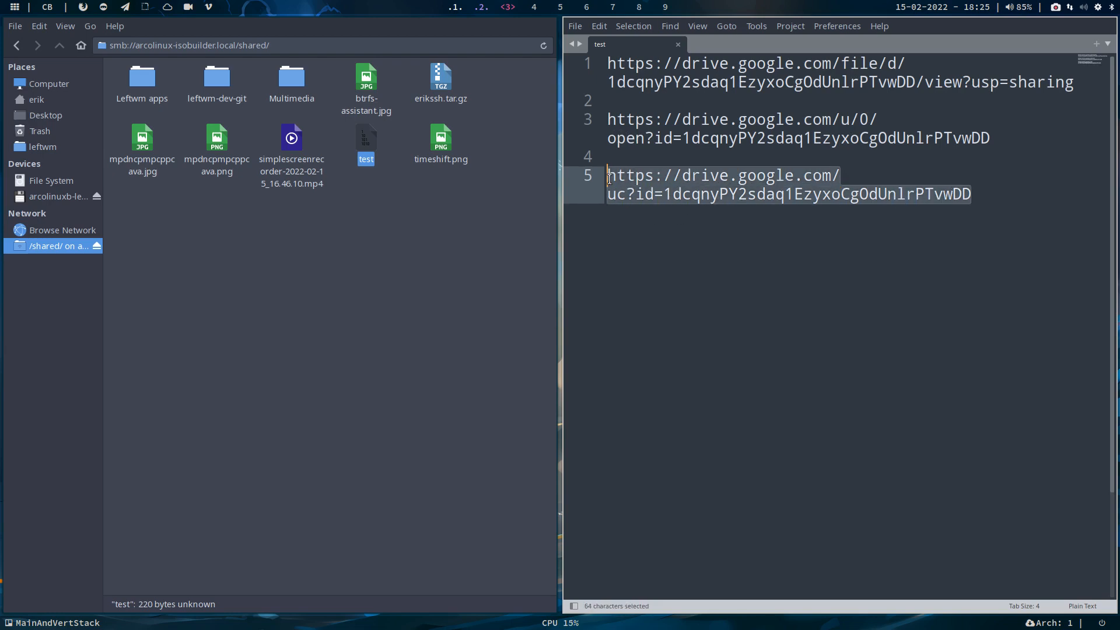
pyautogui.press('ctrl+c')
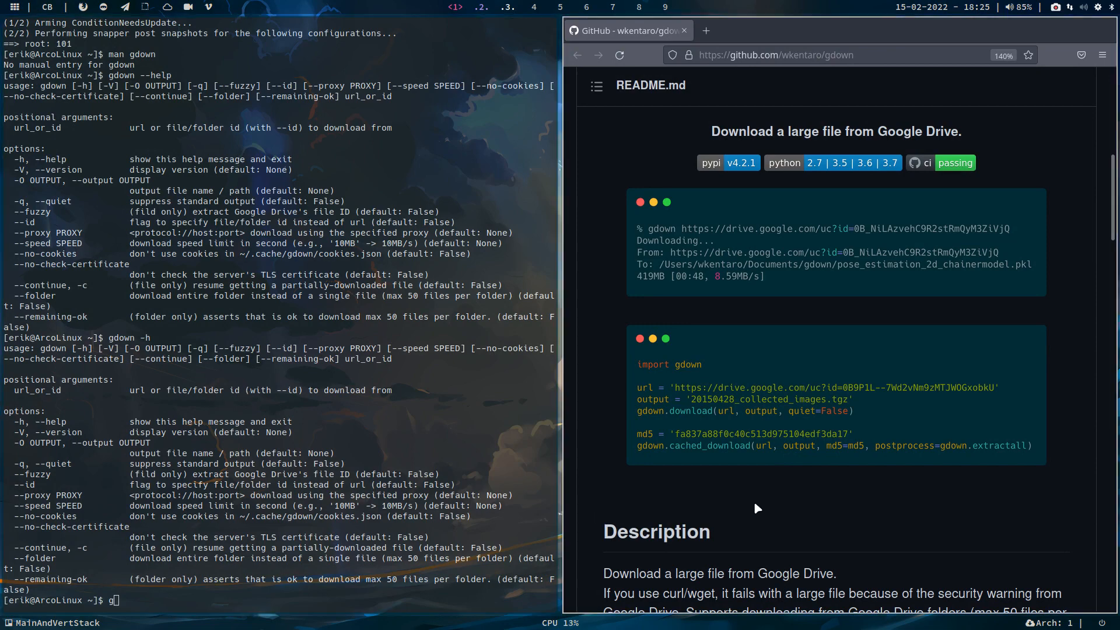
# Scroll the gdown README further down to the License and Releases sections
pyautogui.scroll(-3)
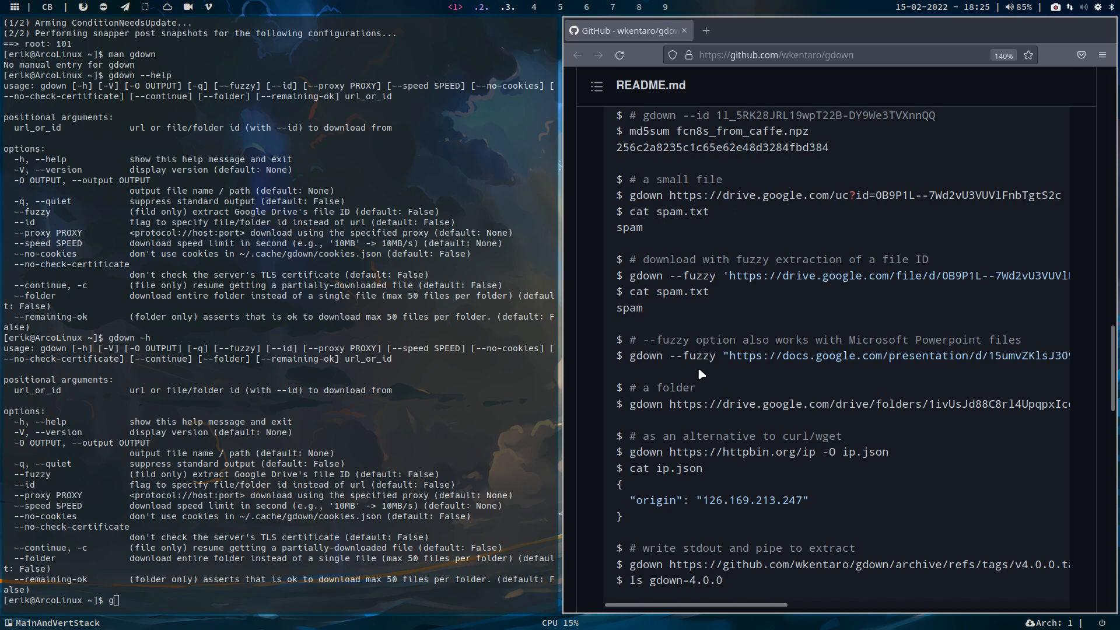
pyautogui.scroll(-3)
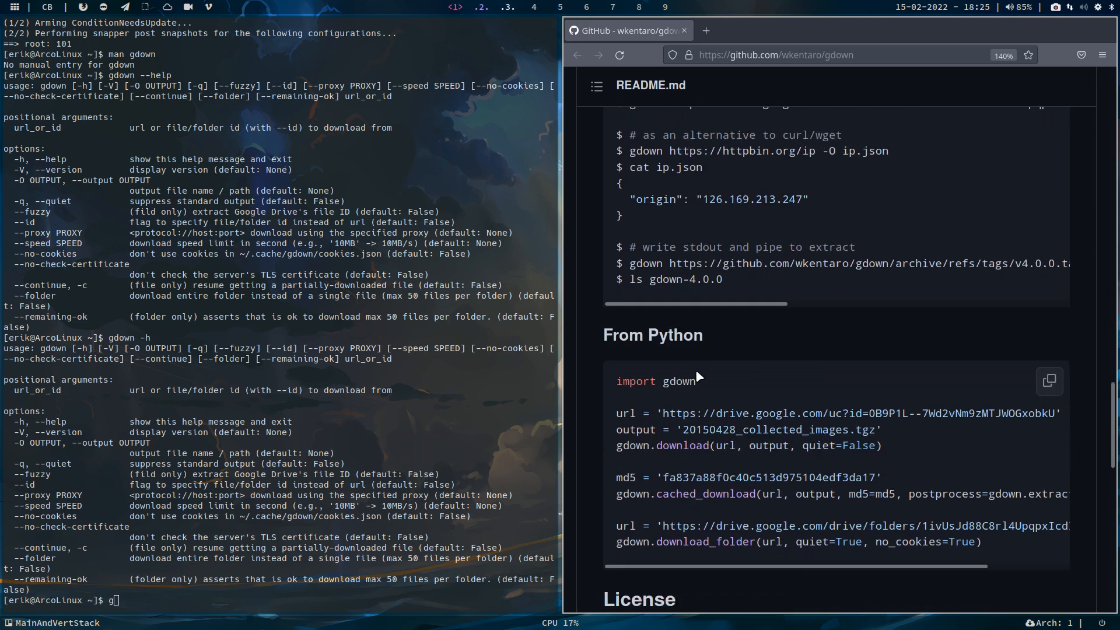
pyautogui.scroll(-3)
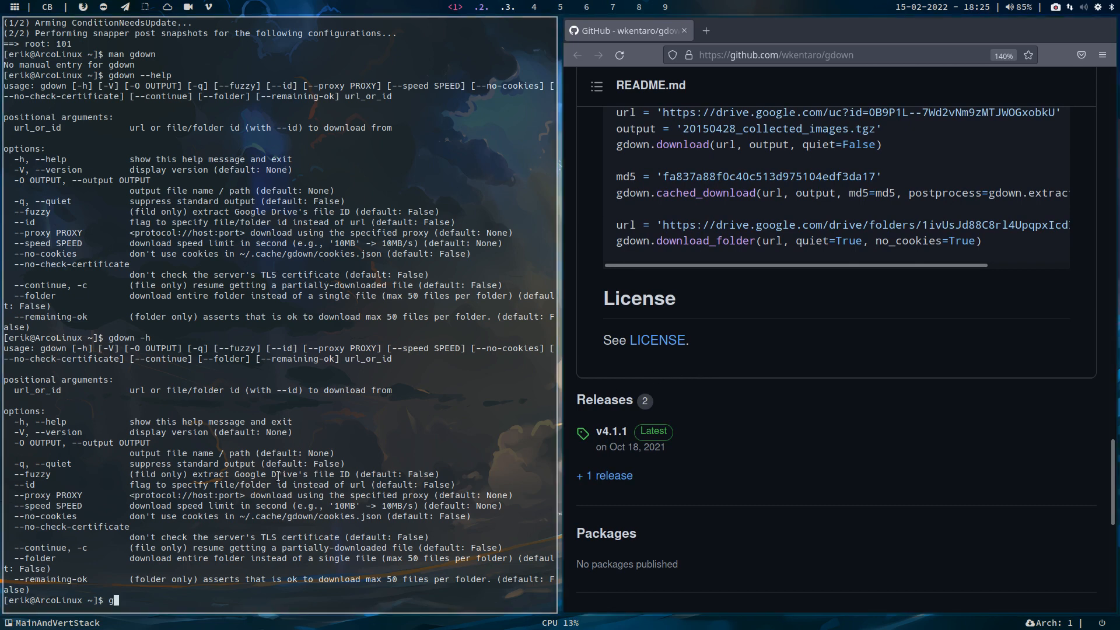
pyautogui.write('d')
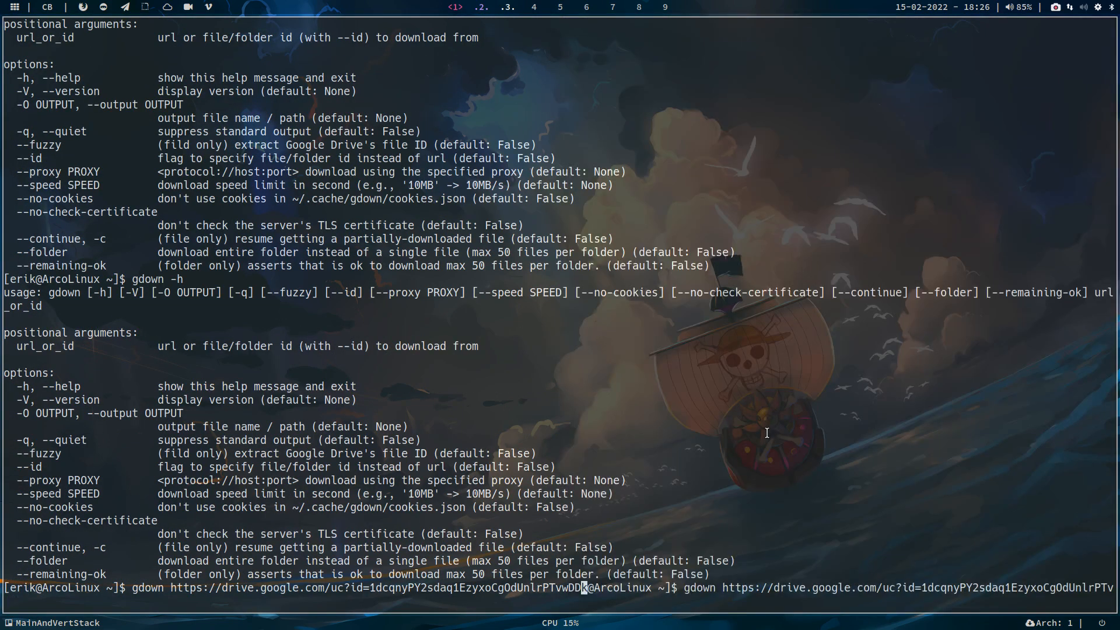
# Cancel the pasted gdown command with Ctrl+C and clear the terminal
pyautogui.write('lear')
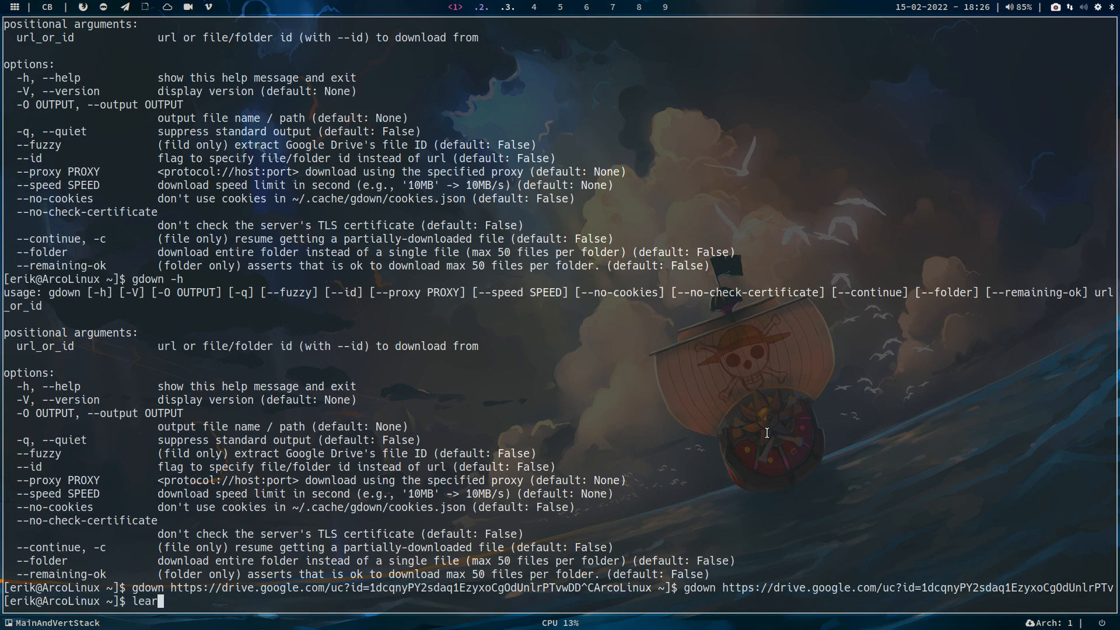
pyautogui.write('cle')
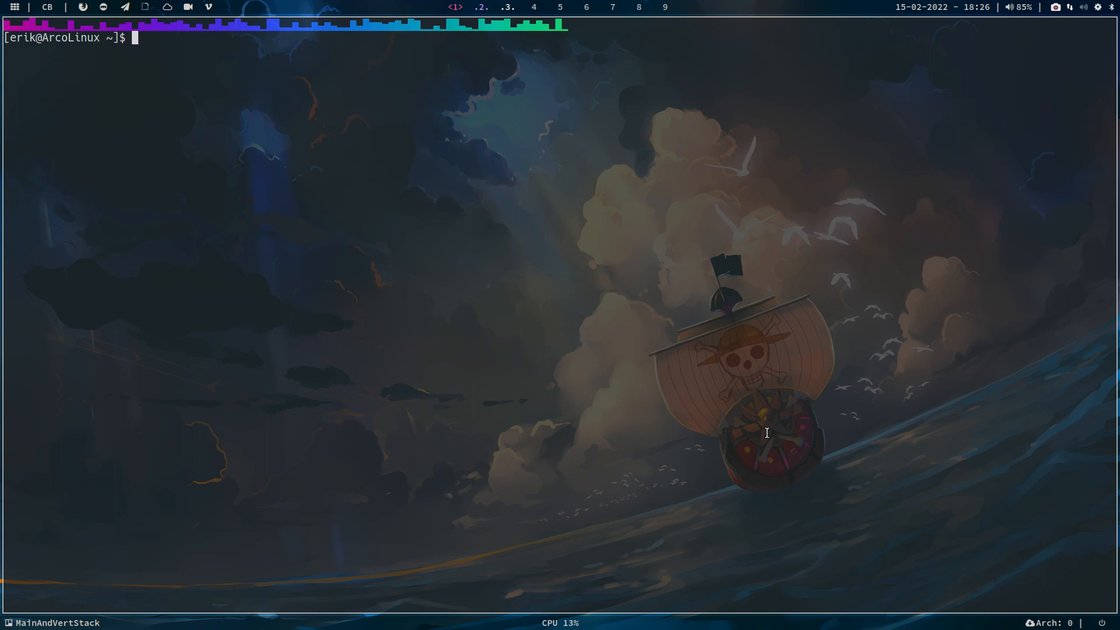
pyautogui.write('gd')
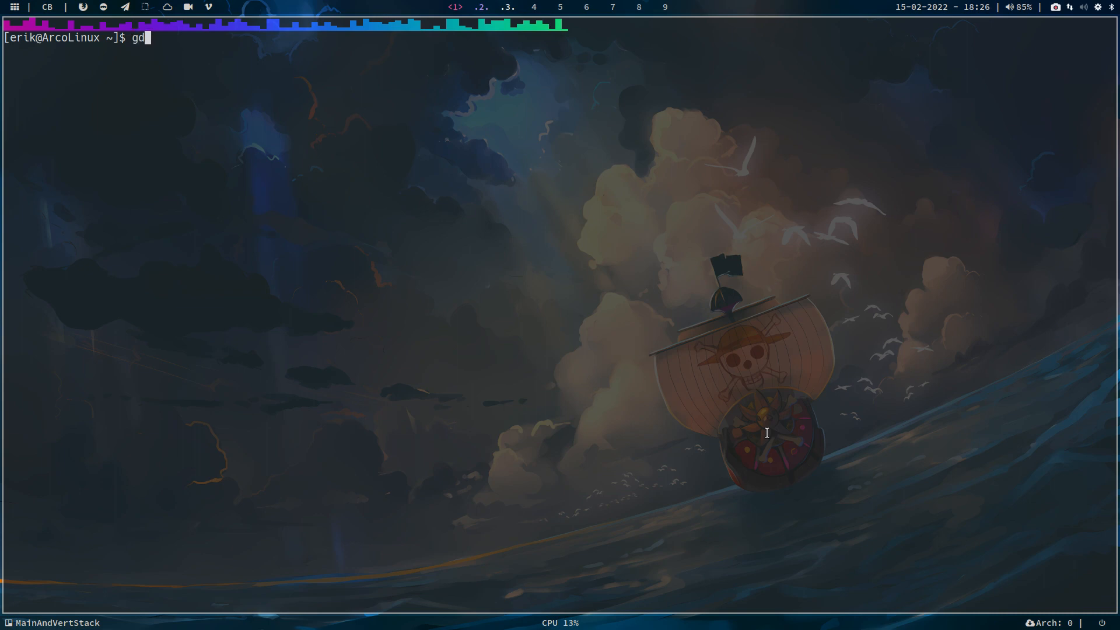
pyautogui.write('own https://drive.google.com/uc?id=1dcqnyPY2sdaq1EzyxoCgOdUnlrPTvwDD')
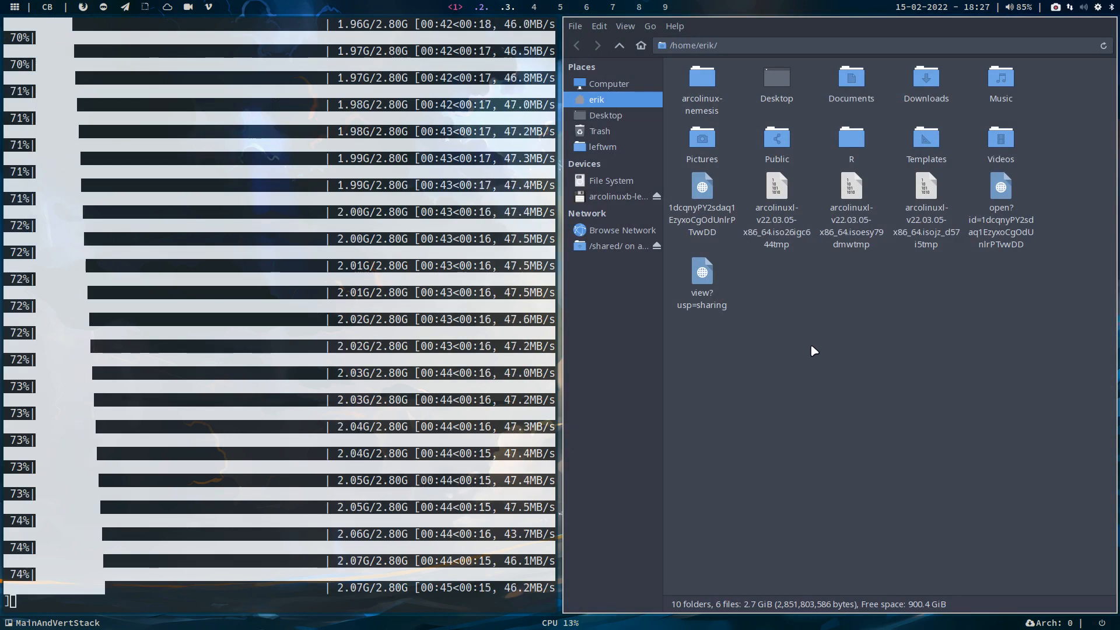
# Select a partial .iso tmp file in /home/erik to see its 68.5 MiB size
pyautogui.click(777, 200)
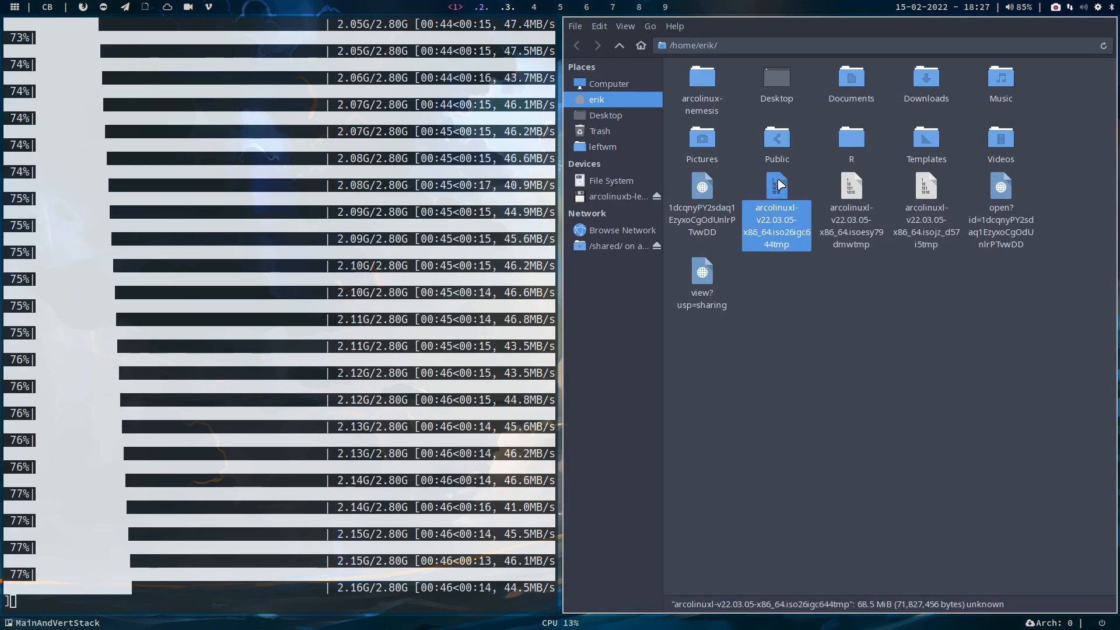
pyautogui.moveTo(798, 294)
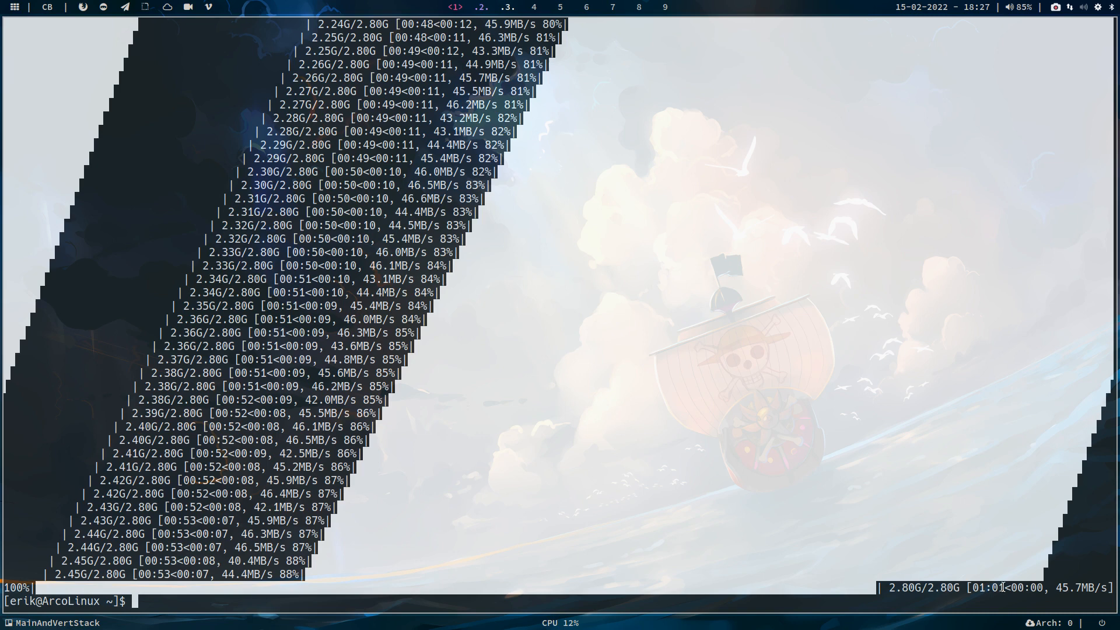
pyautogui.moveTo(837, 518)
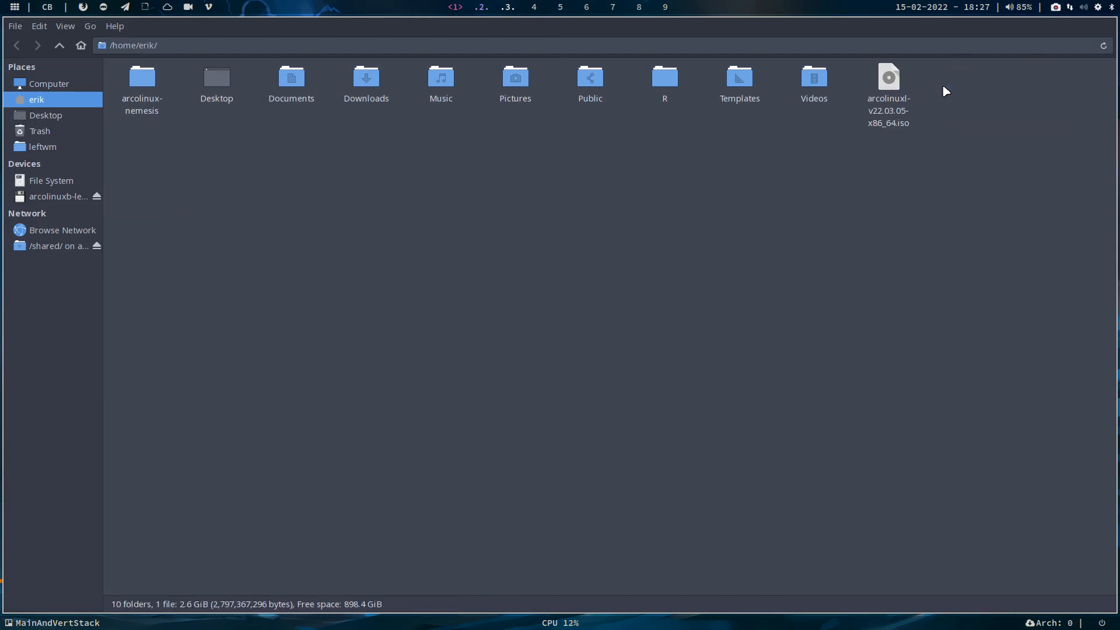
# Select the finished arcolinuxl-v22.03.05-x86_64.iso in Nemo to confirm its 2.6 GiB size
pyautogui.click(887, 77)
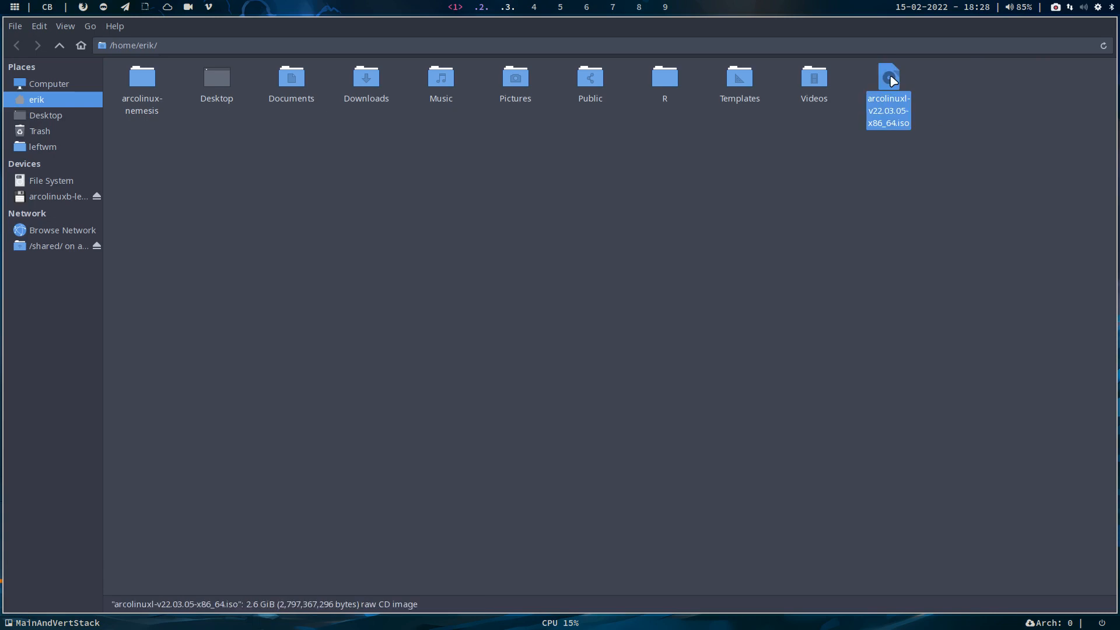